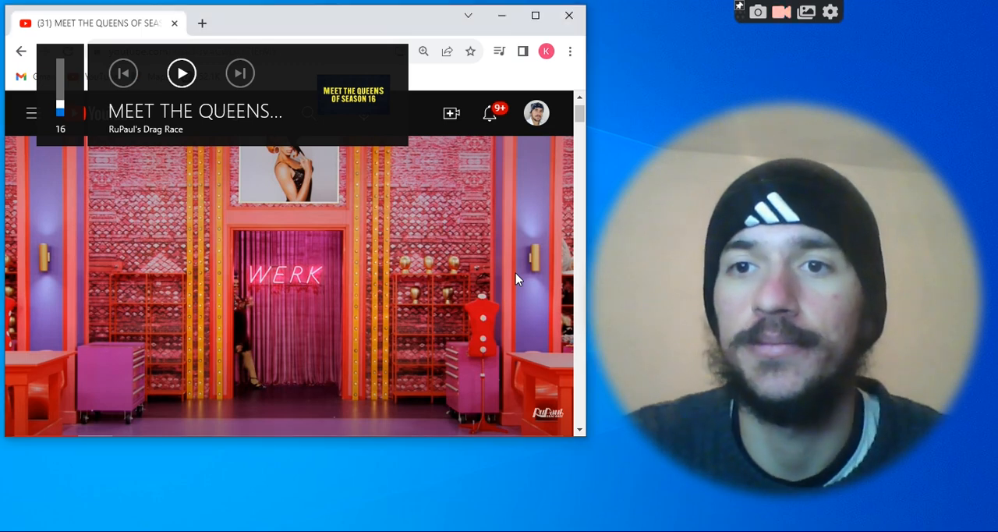
- Resume playback of the Season 16 'Meet the Queens' video
left_click(182, 73)
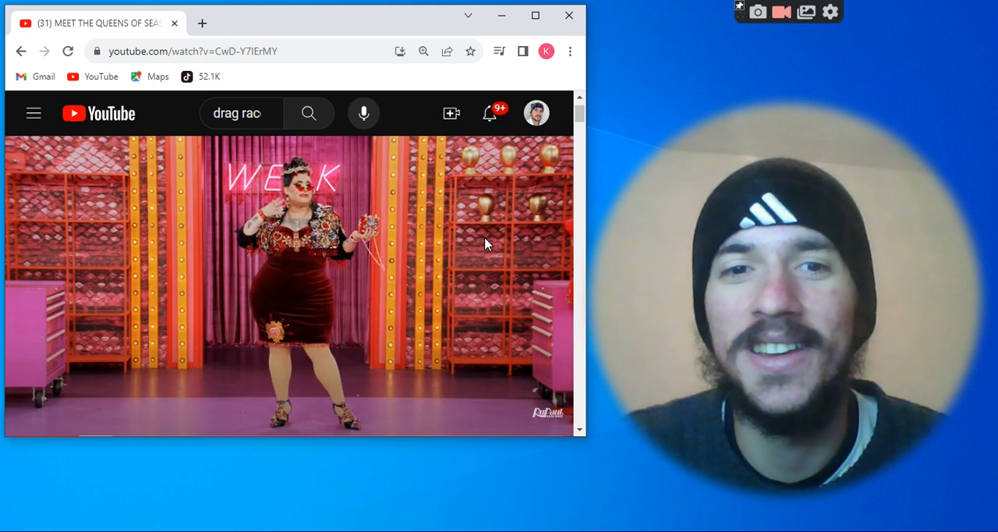
left_click(292, 283)
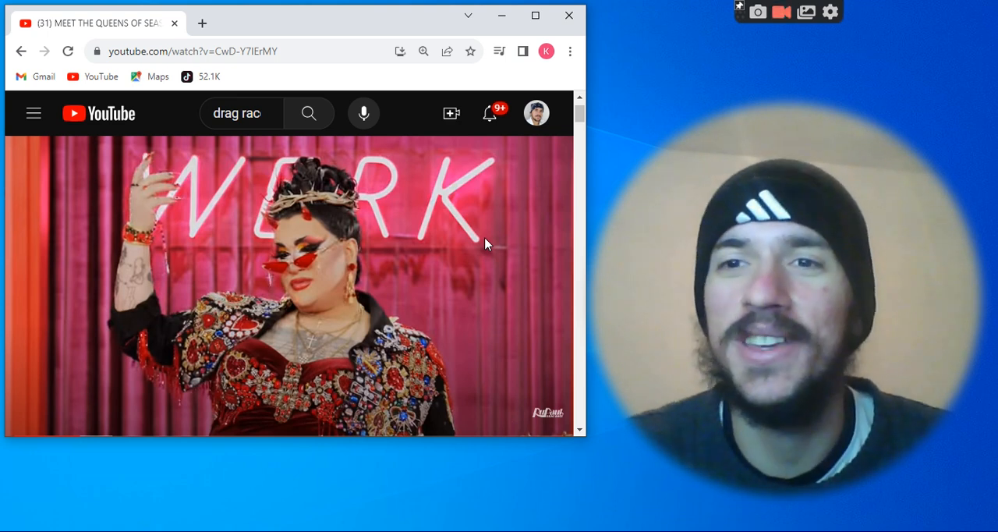
mouse_move(481, 253)
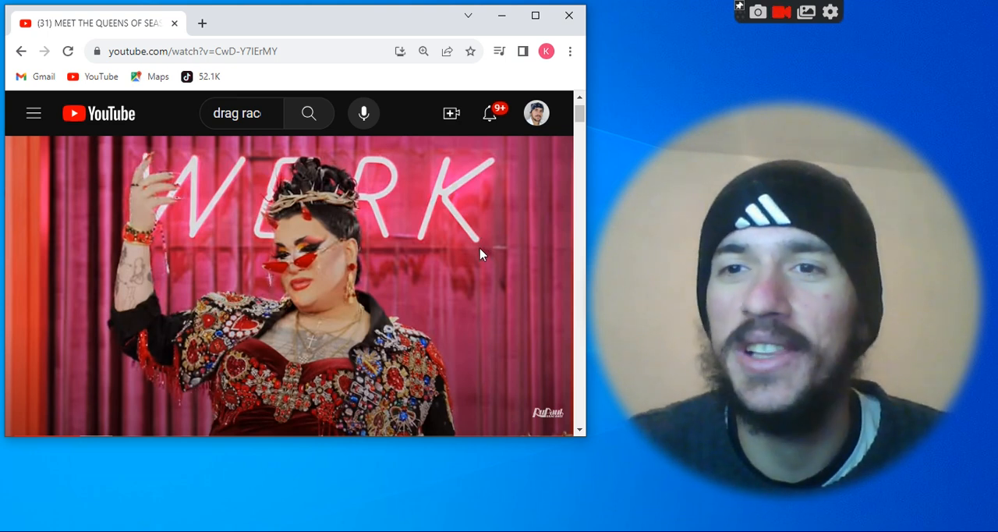